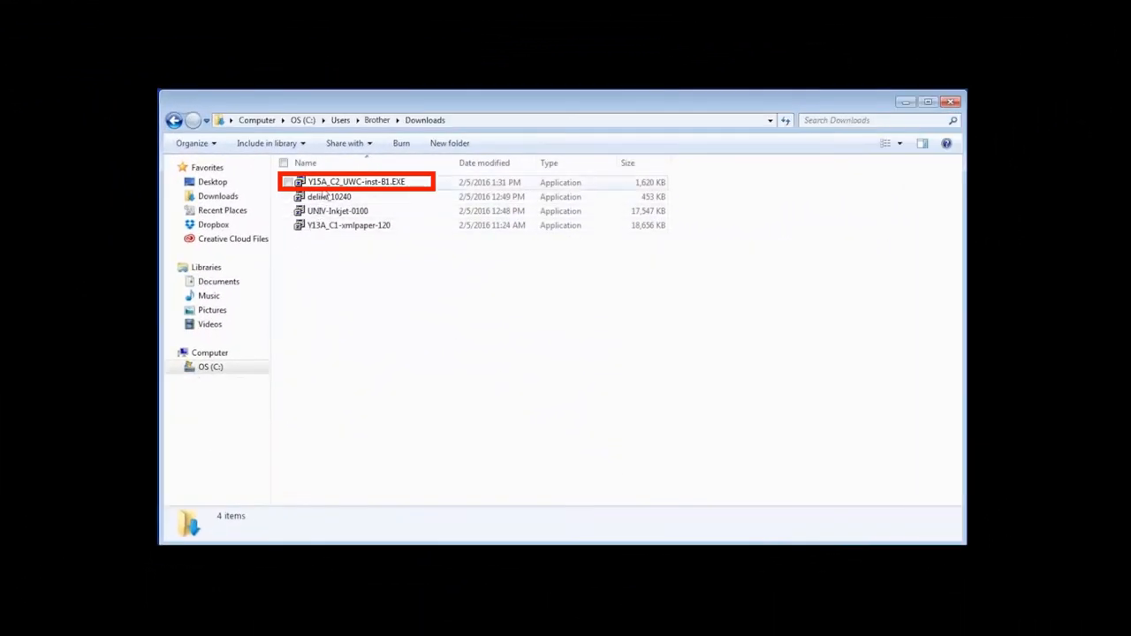
- Launch Y15A_C2_UWC-inst-B1.EXE in English and accept the license agreement
double_click(357, 181)
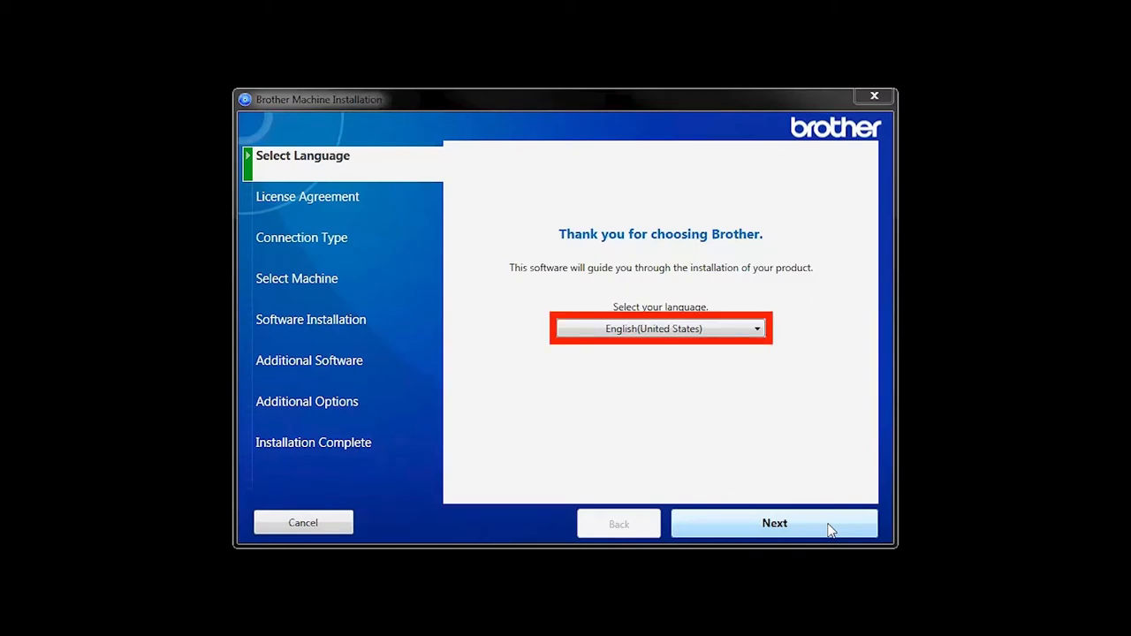
left_click(774, 523)
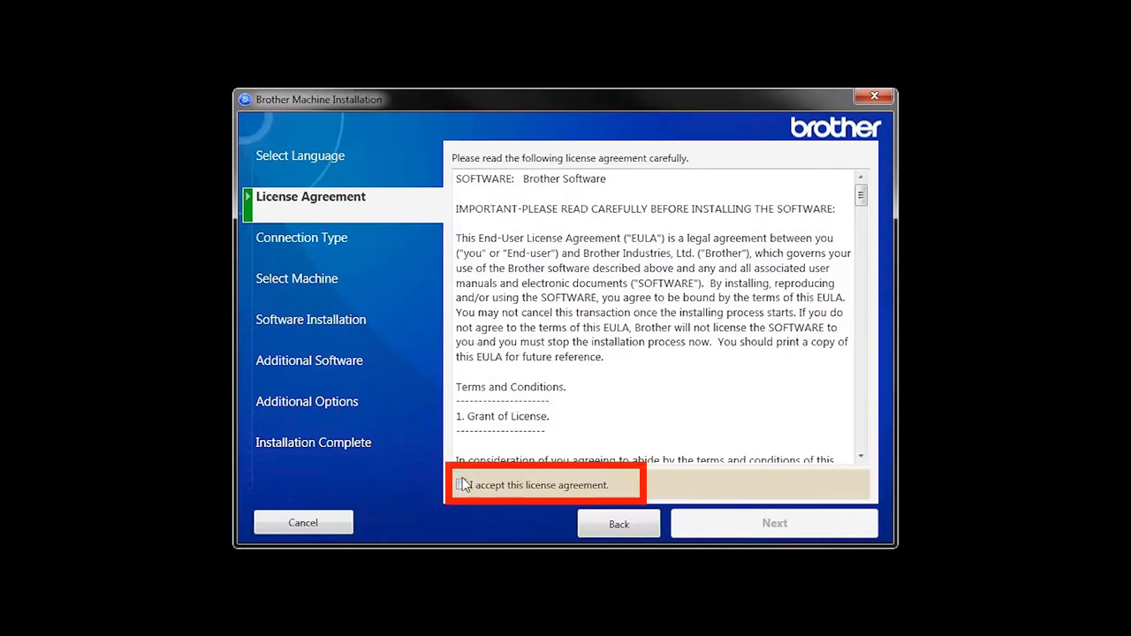
left_click(461, 484)
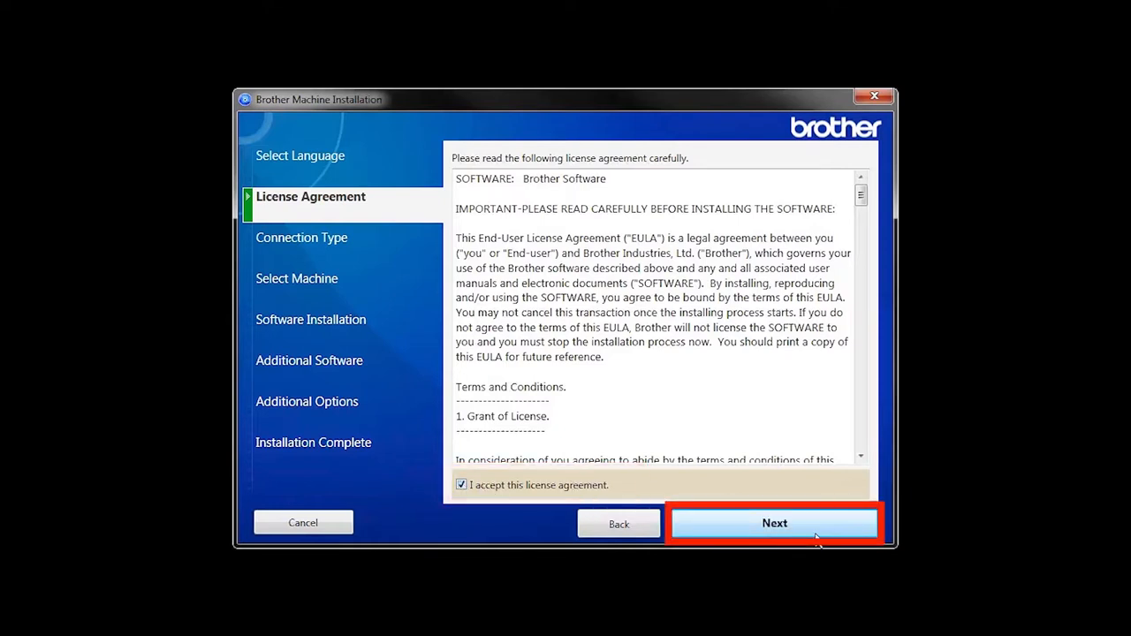
left_click(774, 523)
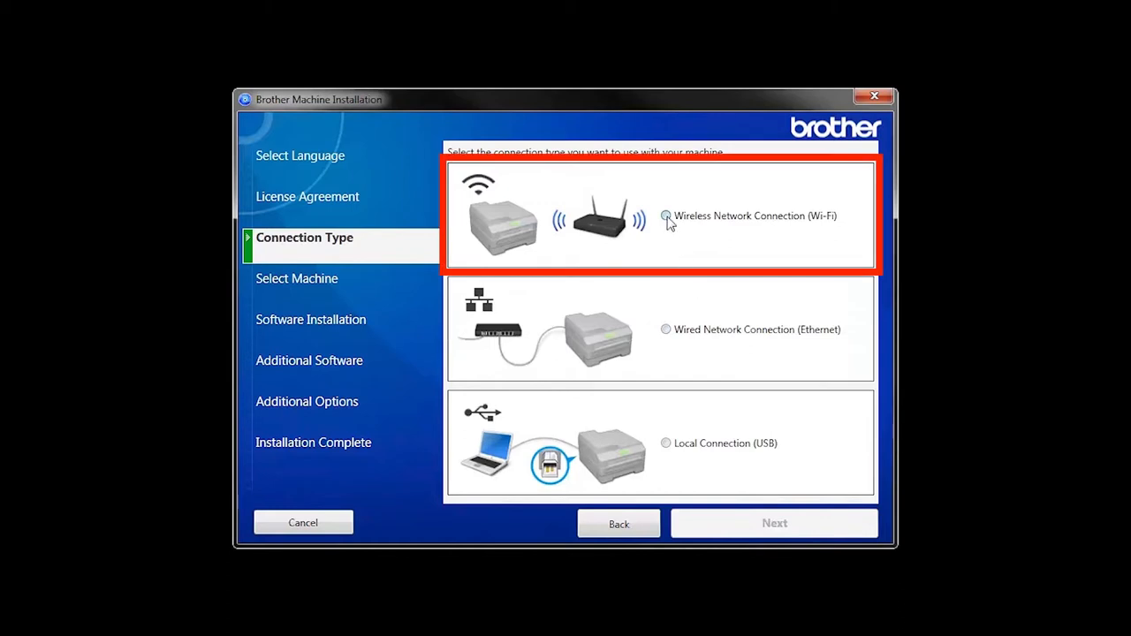
- Choose Wireless Network Connection (Wi-Fi) and agree to connect to the router_name network
left_click(664, 216)
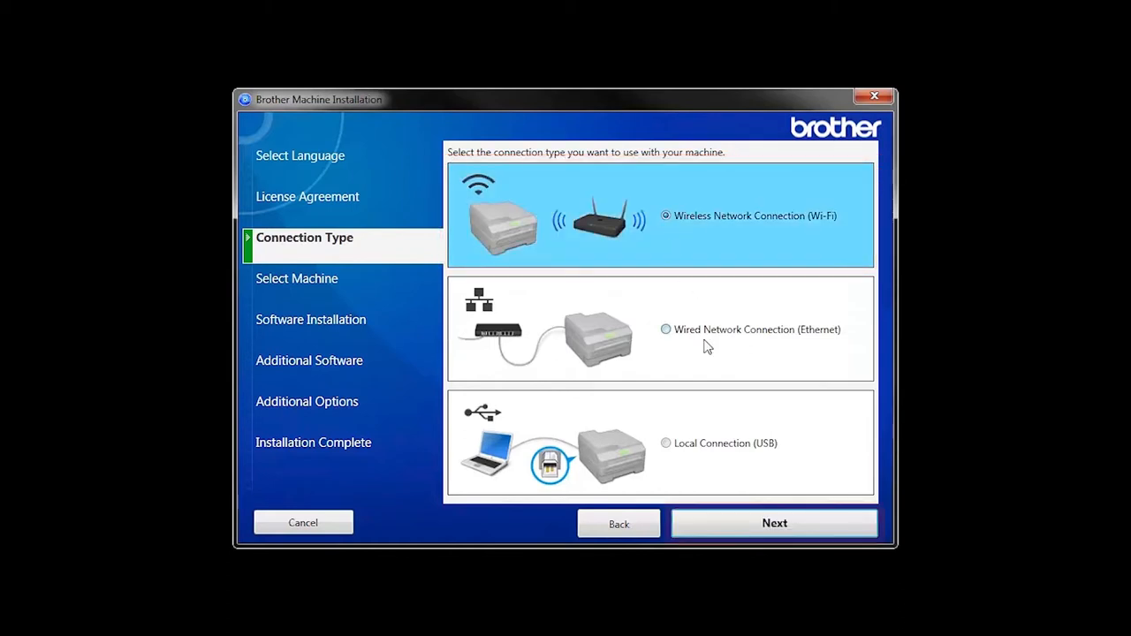
left_click(774, 523)
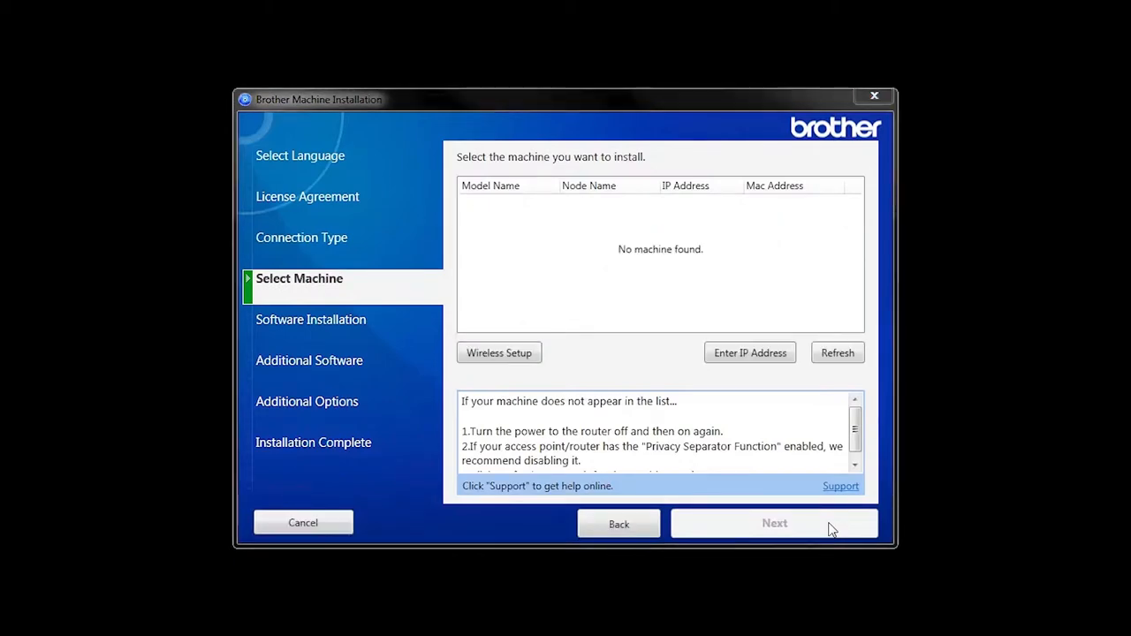
left_click(499, 352)
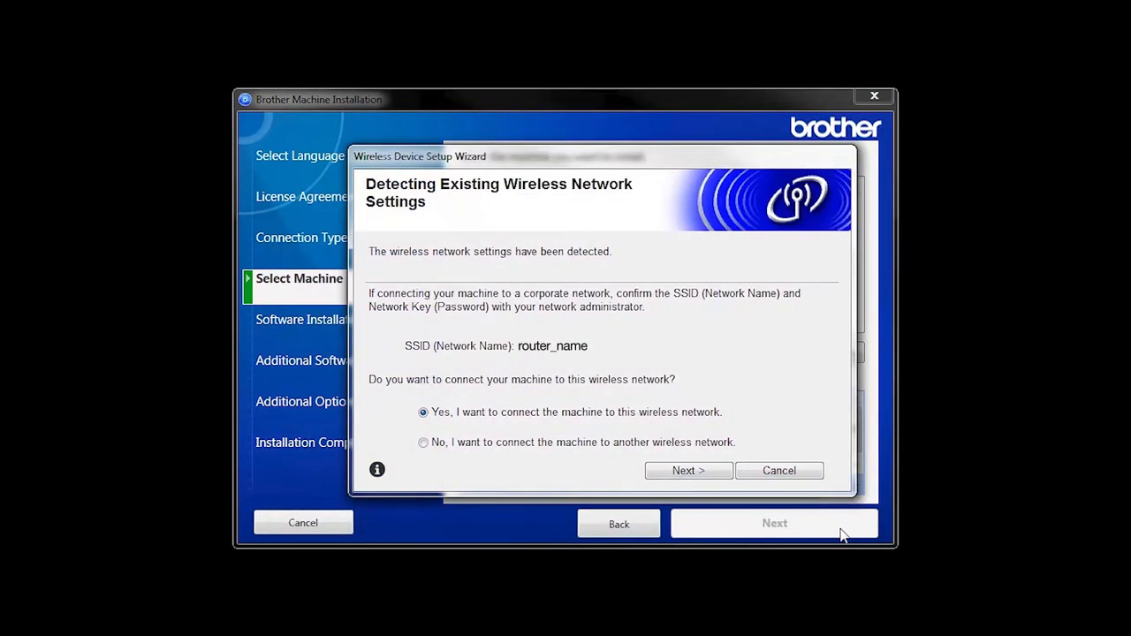
mouse_move(721, 472)
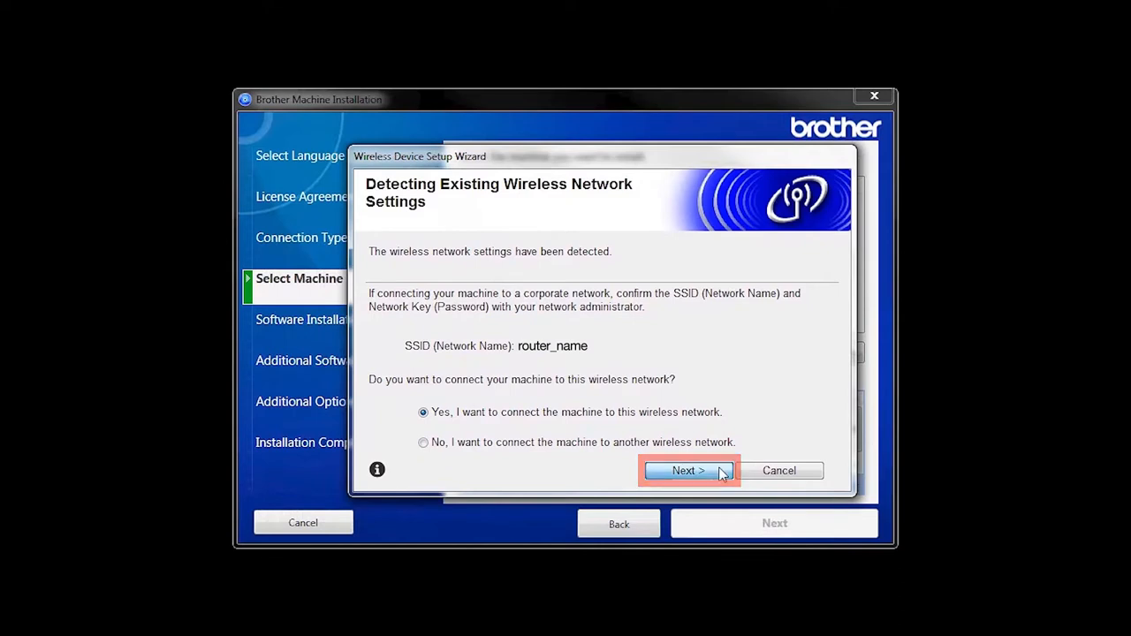
left_click(687, 470)
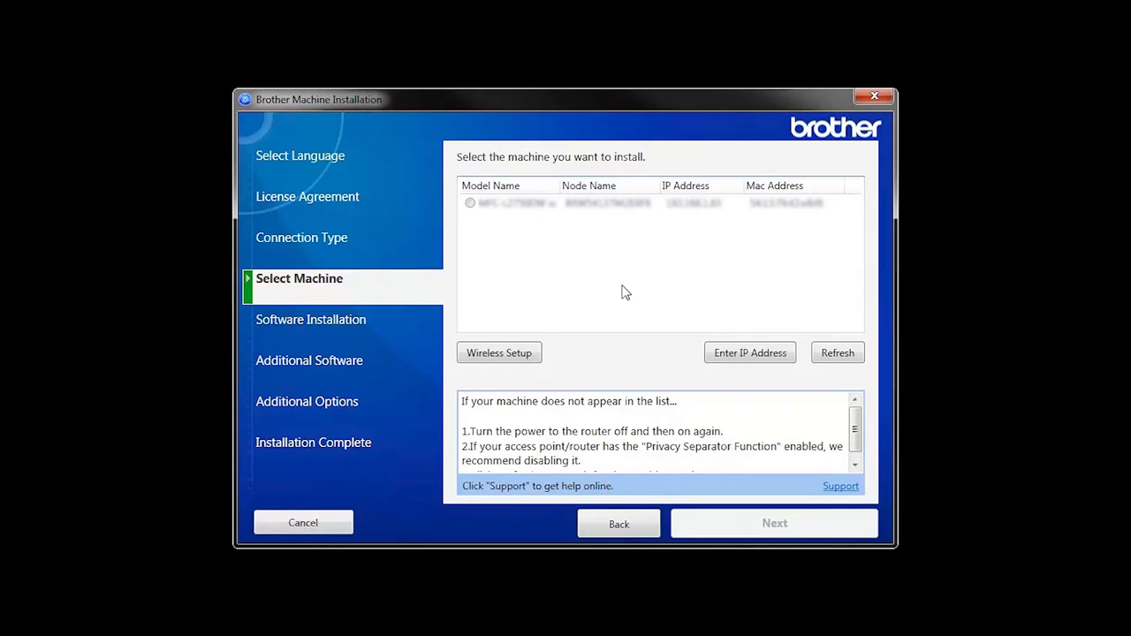
left_click(837, 353)
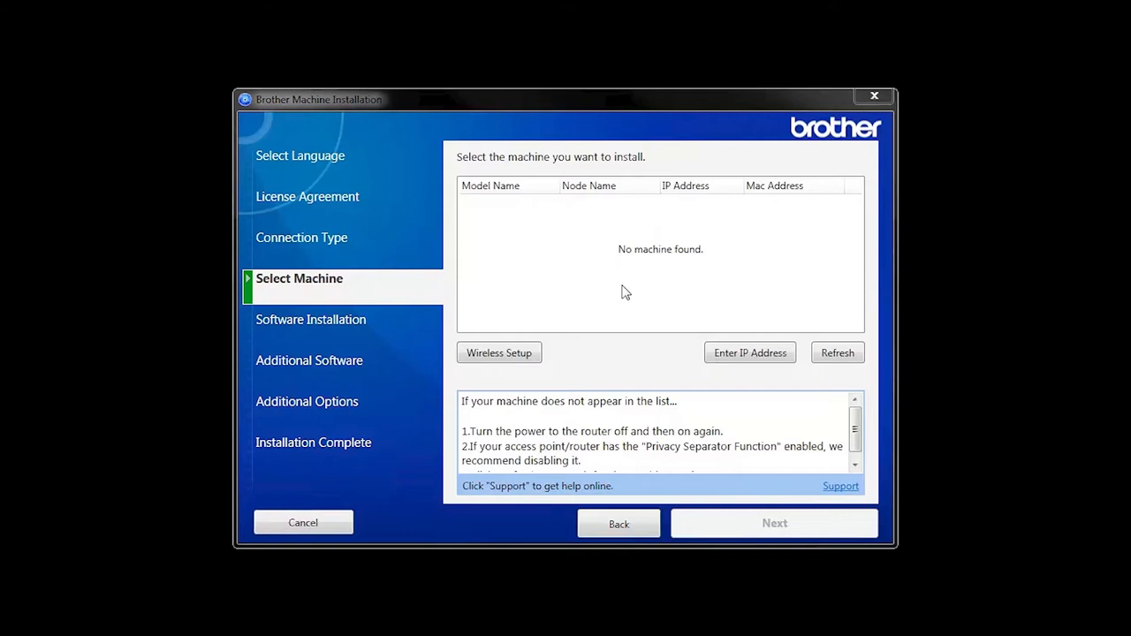
- Rerun Wireless Setup until the Failed to Connect dialog appears
left_click(499, 353)
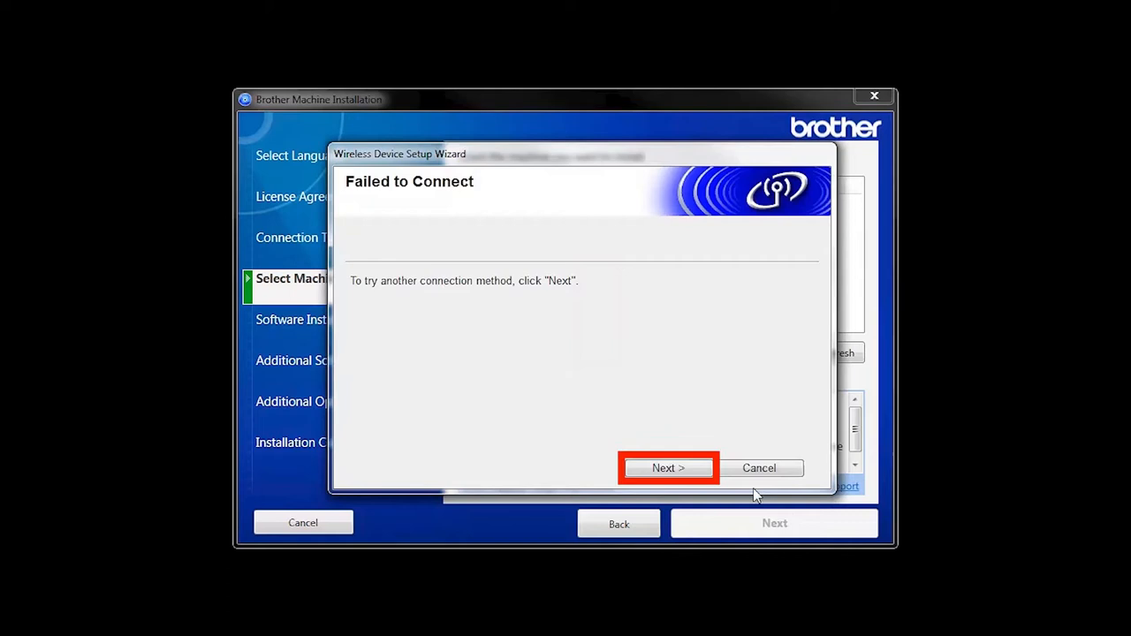
- Choose wireless setup without a USB cable to get manual router_name instructions
left_click(667, 467)
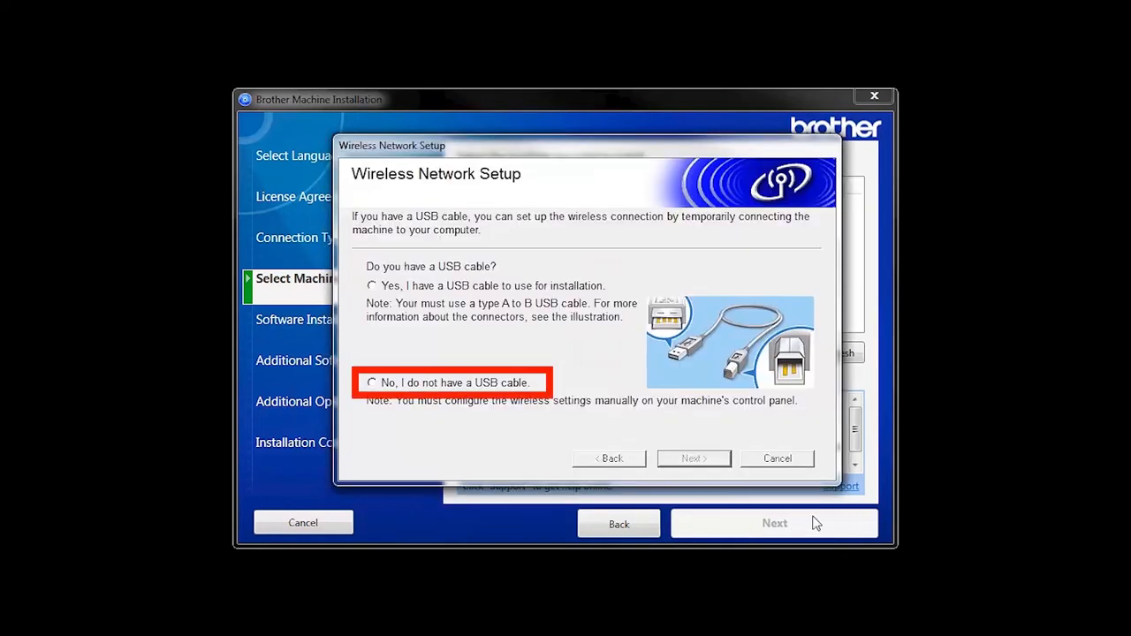
left_click(373, 382)
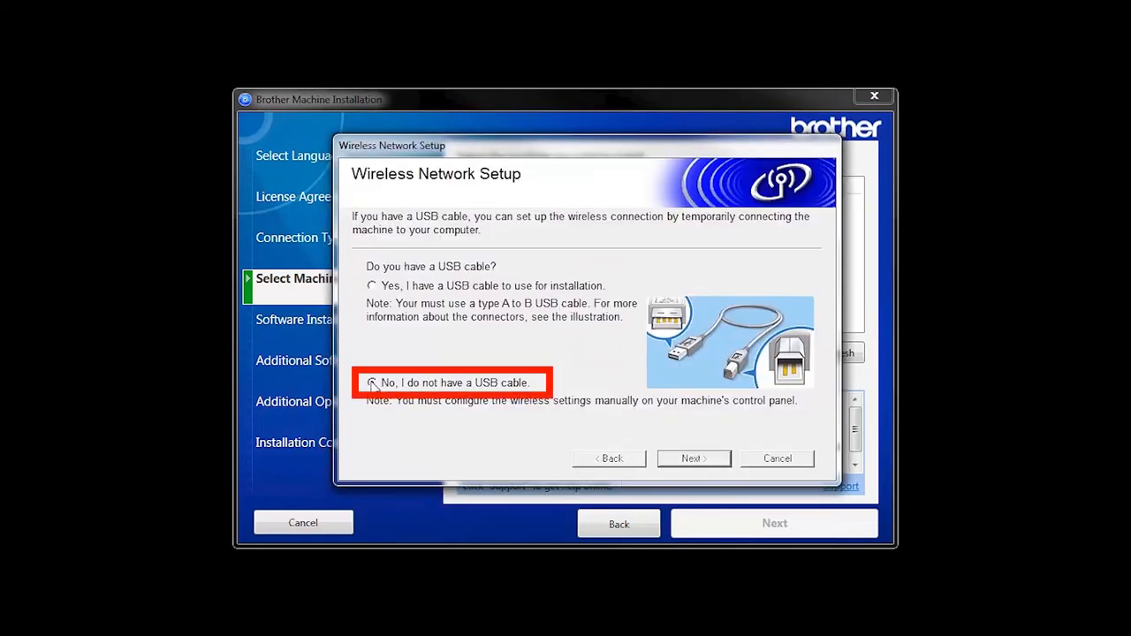
left_click(692, 458)
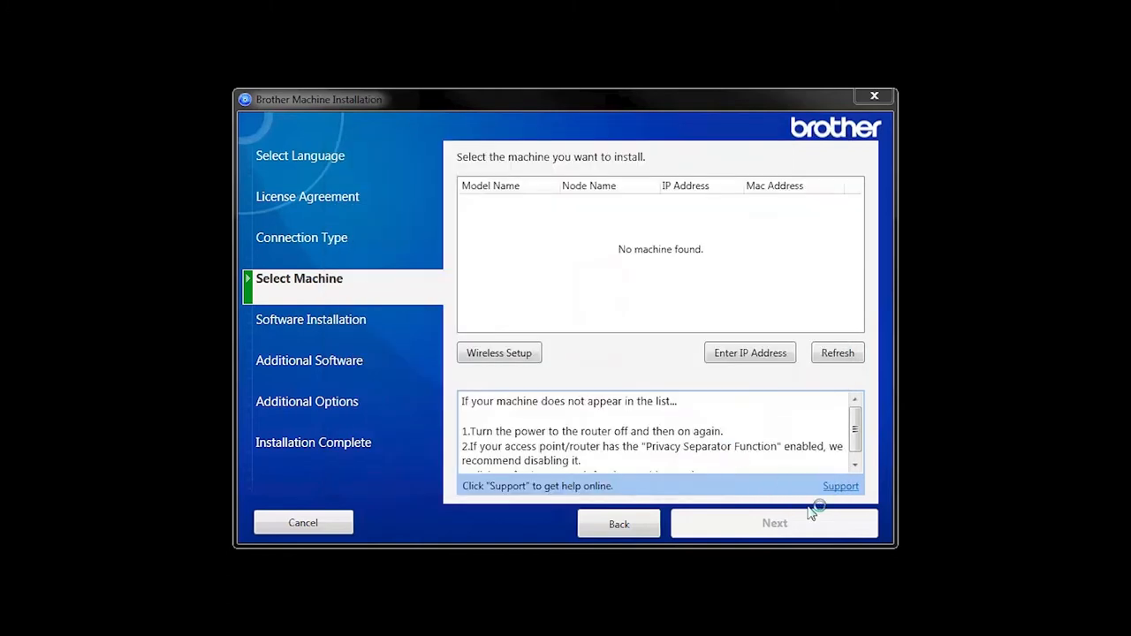
left_click(498, 352)
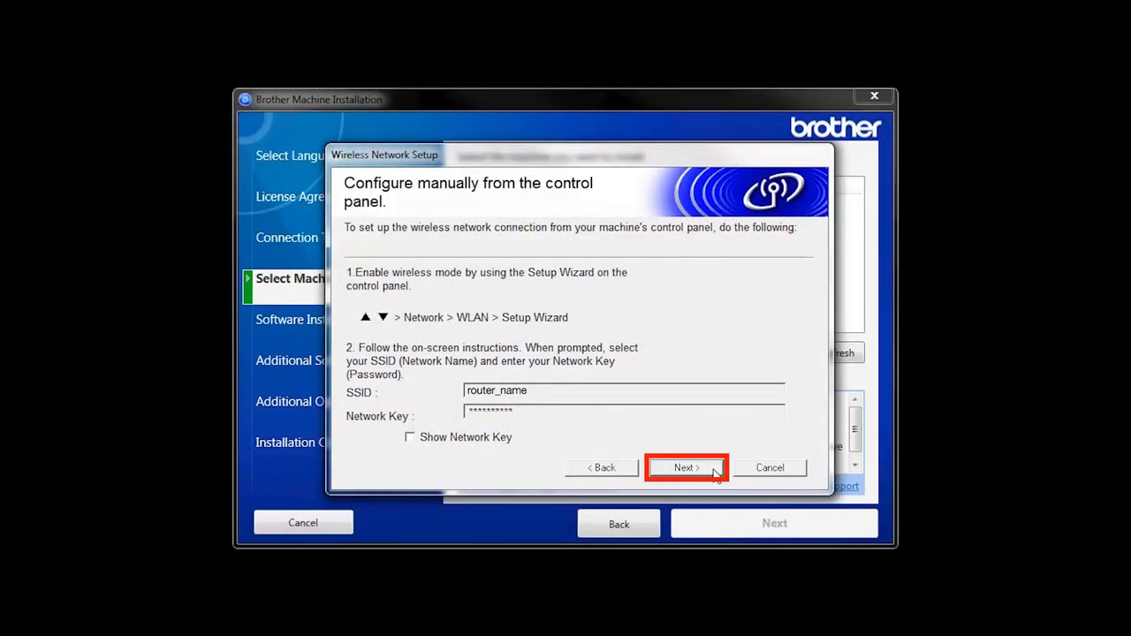
- Confirm the printer shows Connected and return to the Select Machine list
left_click(686, 468)
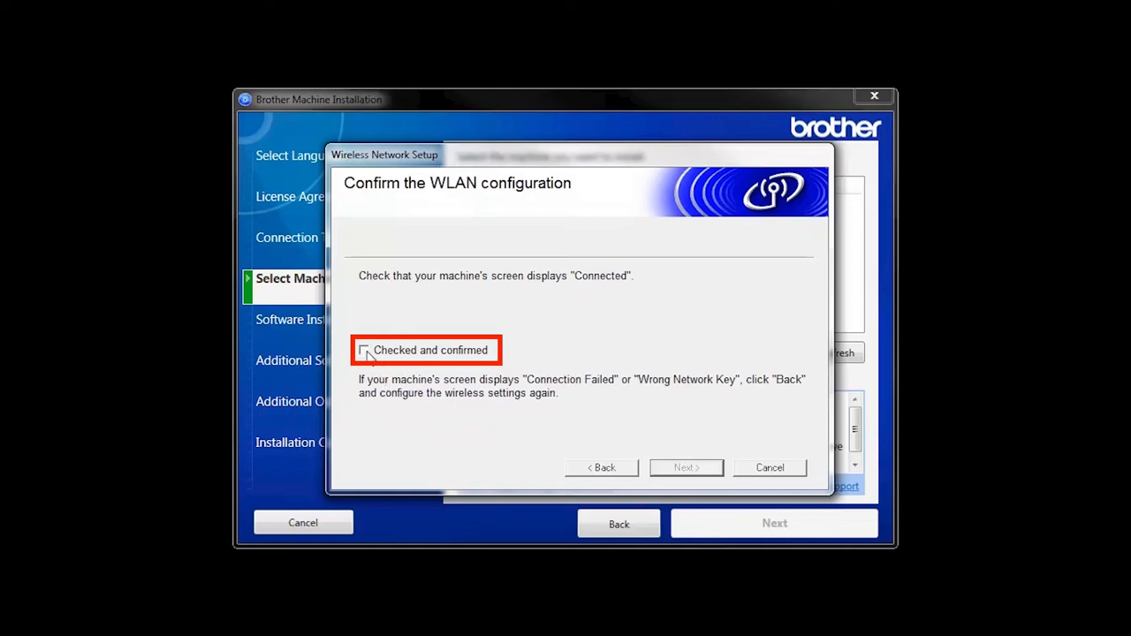
left_click(363, 350)
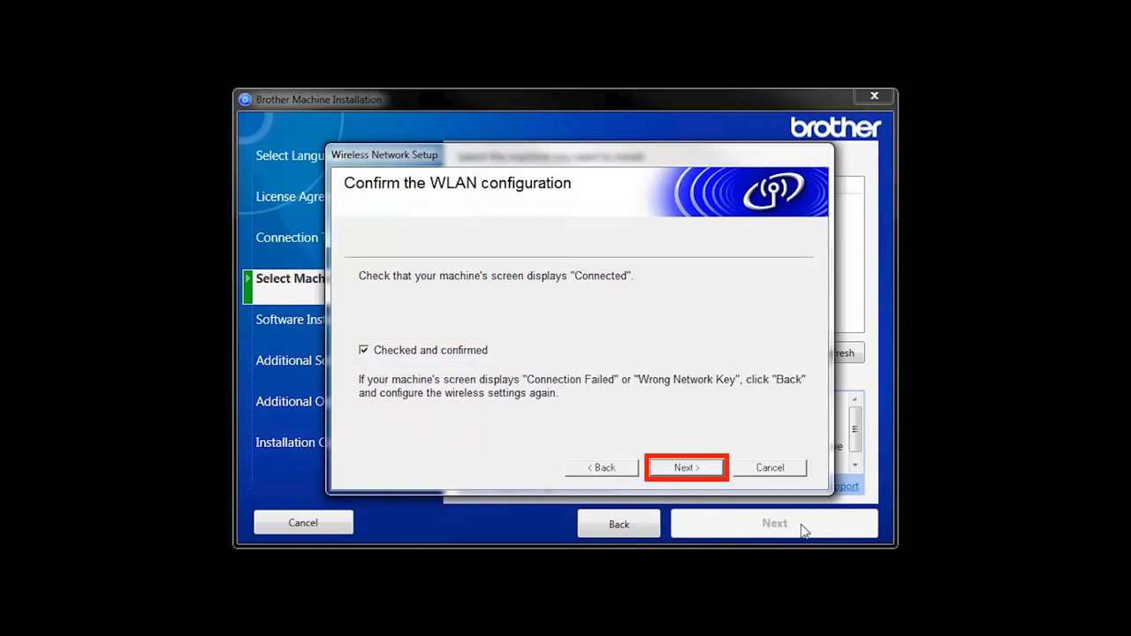
left_click(685, 468)
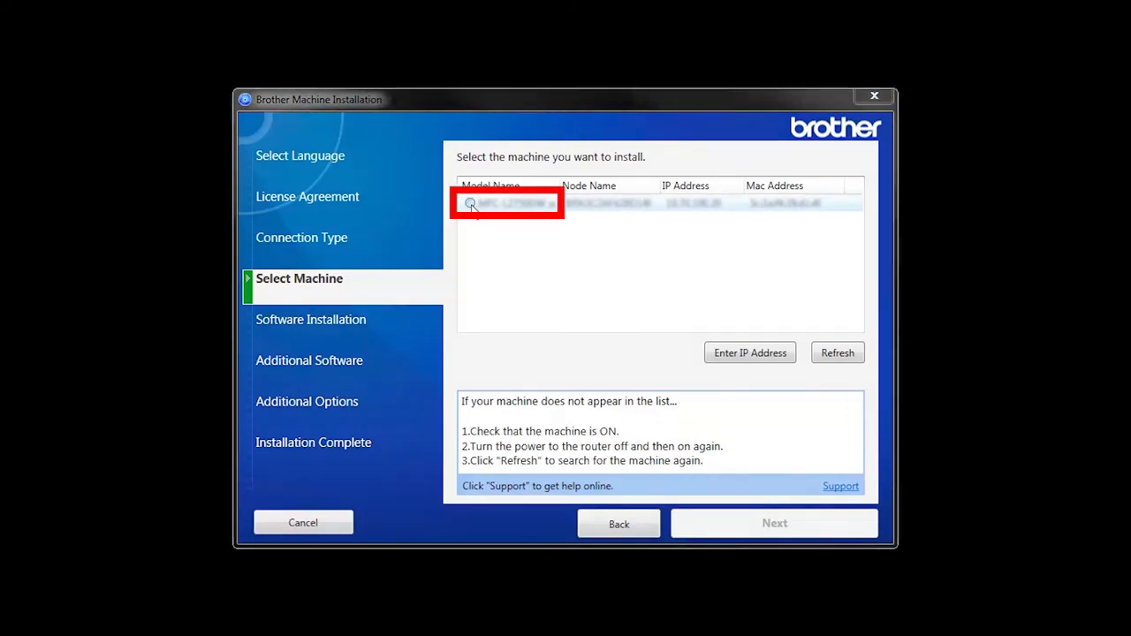
- Select the found printer and choose the Standard (Recommended) installation
left_click(774, 523)
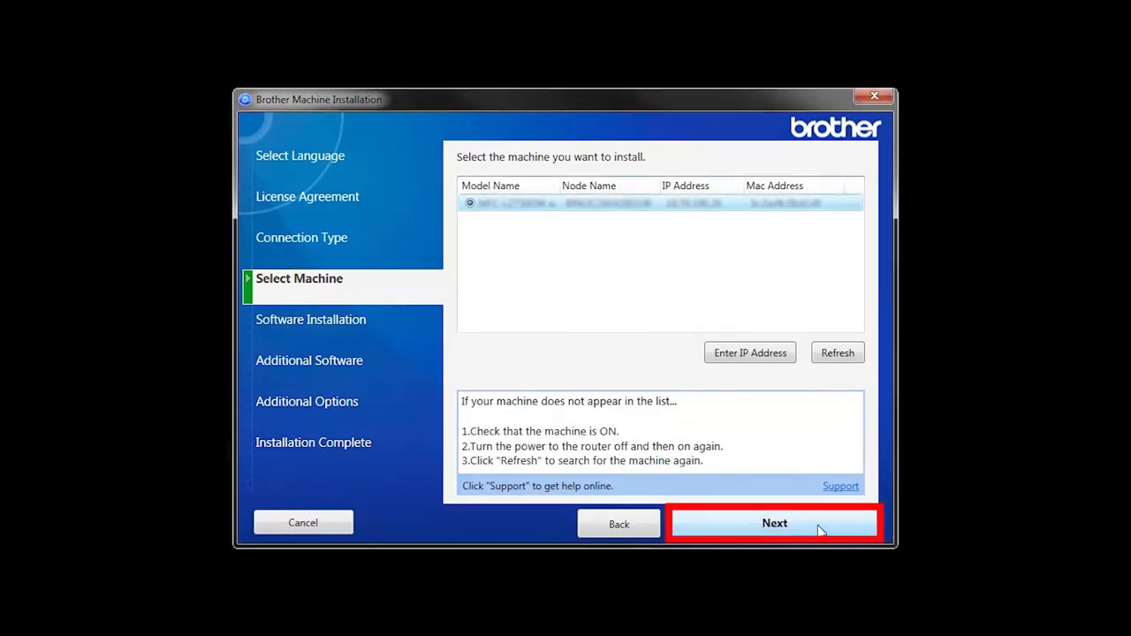
left_click(774, 523)
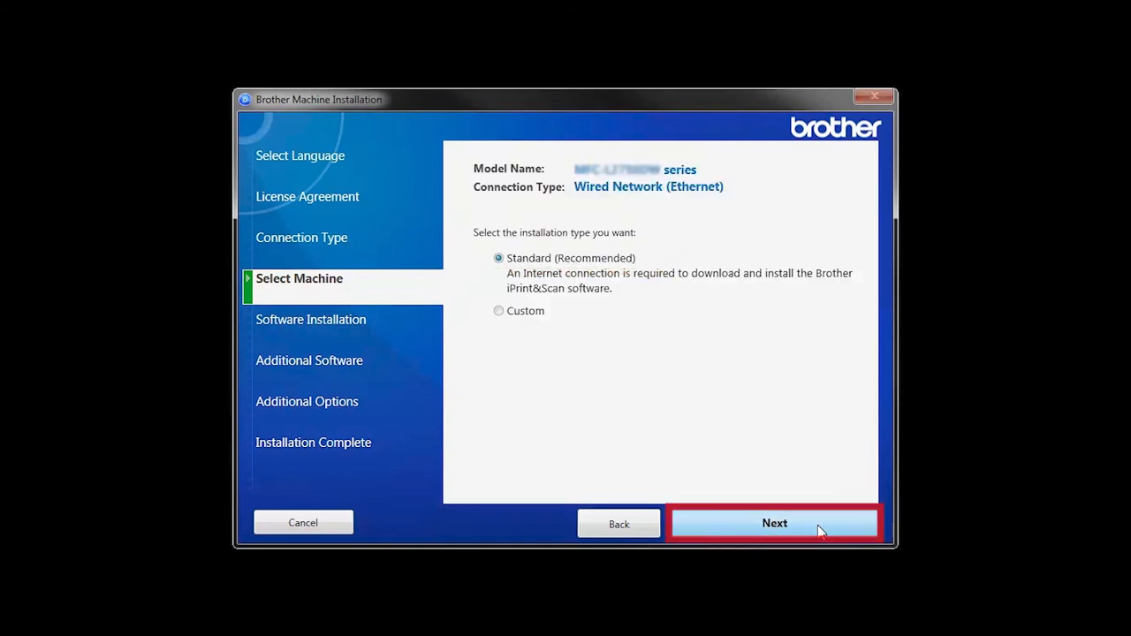
left_click(774, 523)
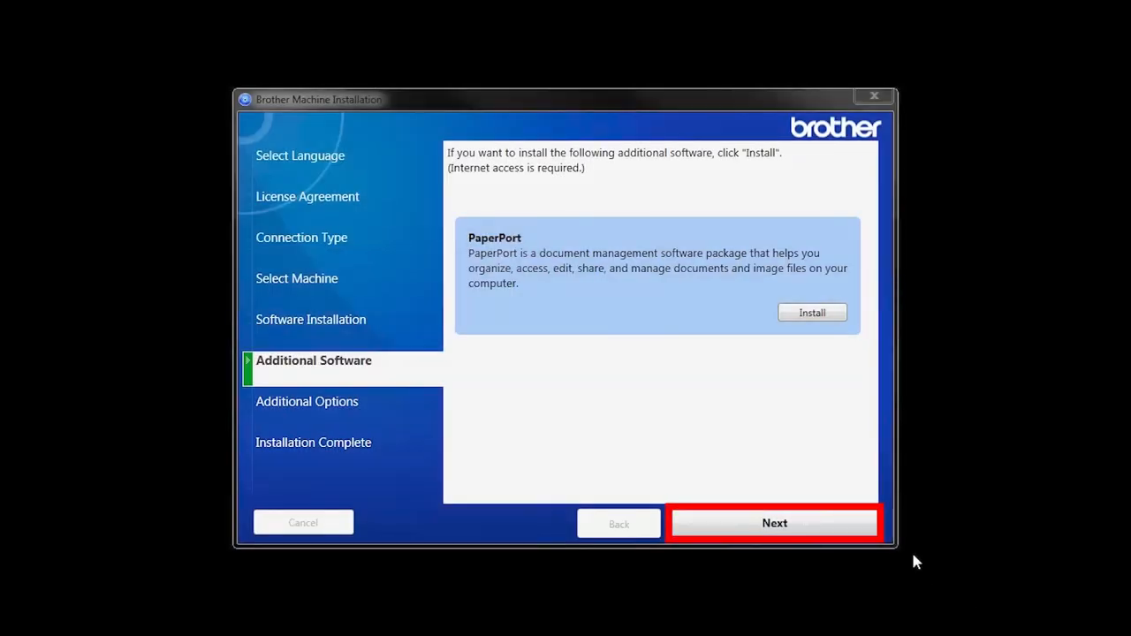
- Skip PaperPort and pass Additional Options to finish installing
left_click(774, 523)
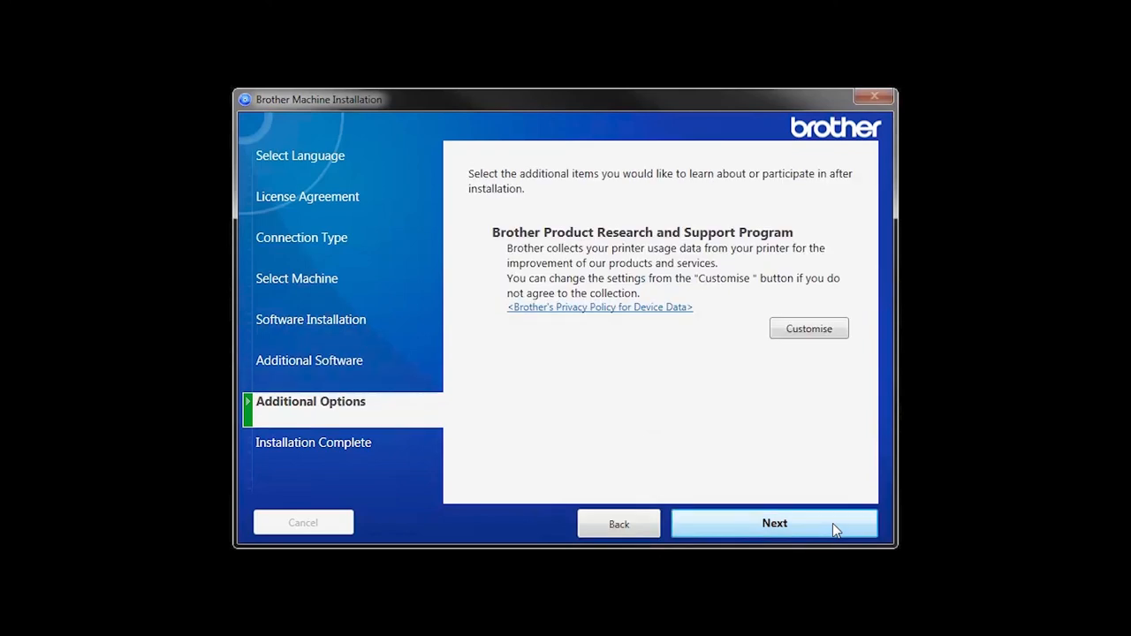
left_click(774, 523)
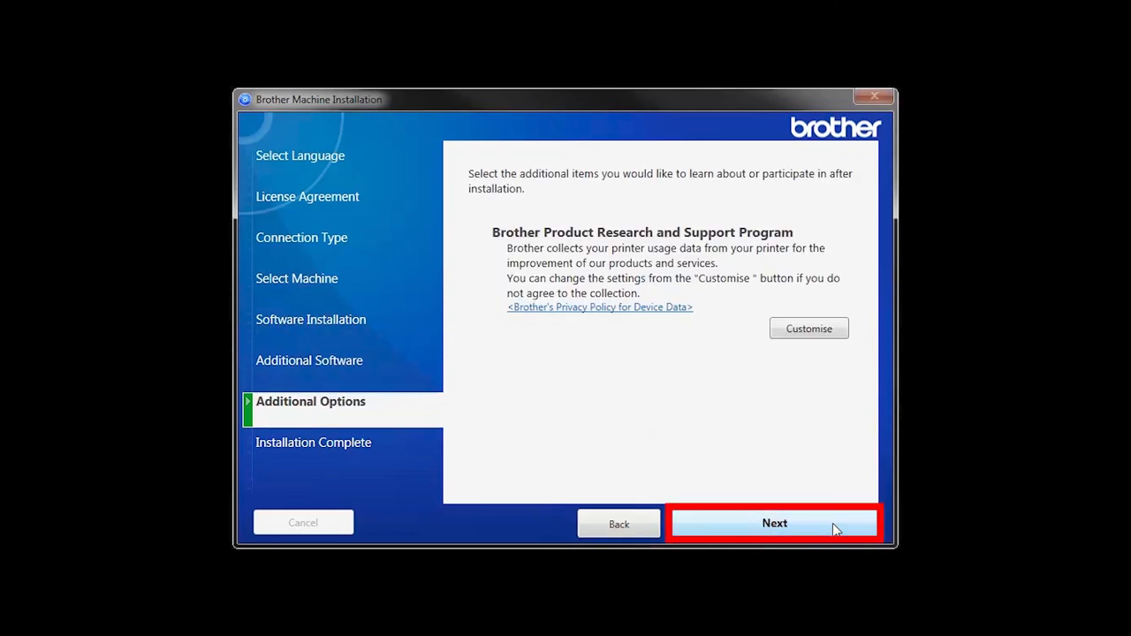
left_click(774, 523)
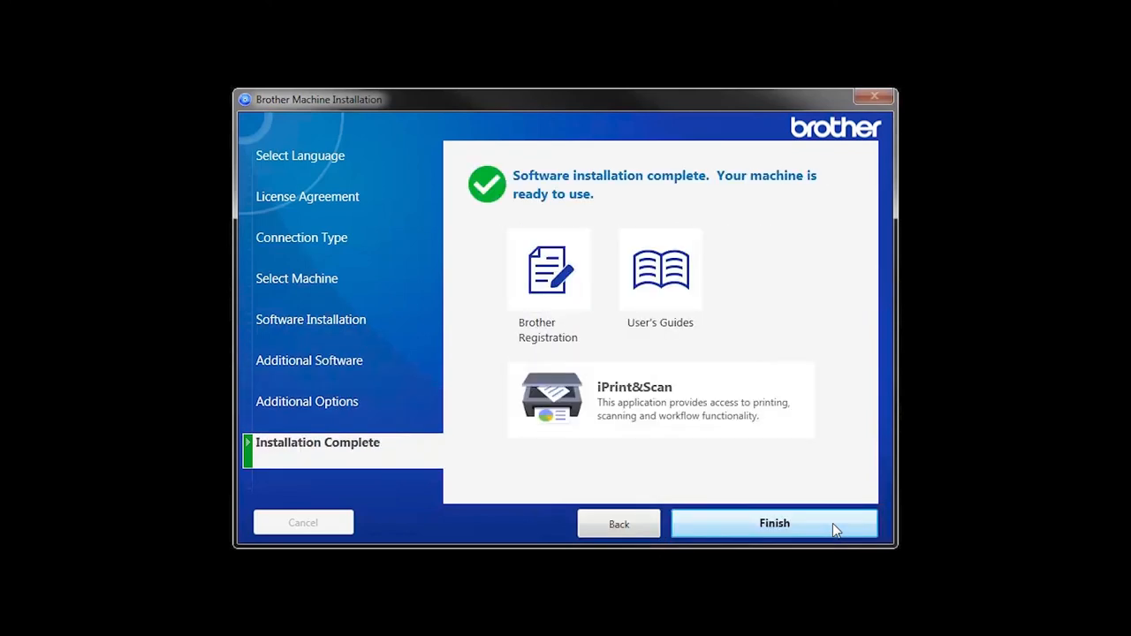